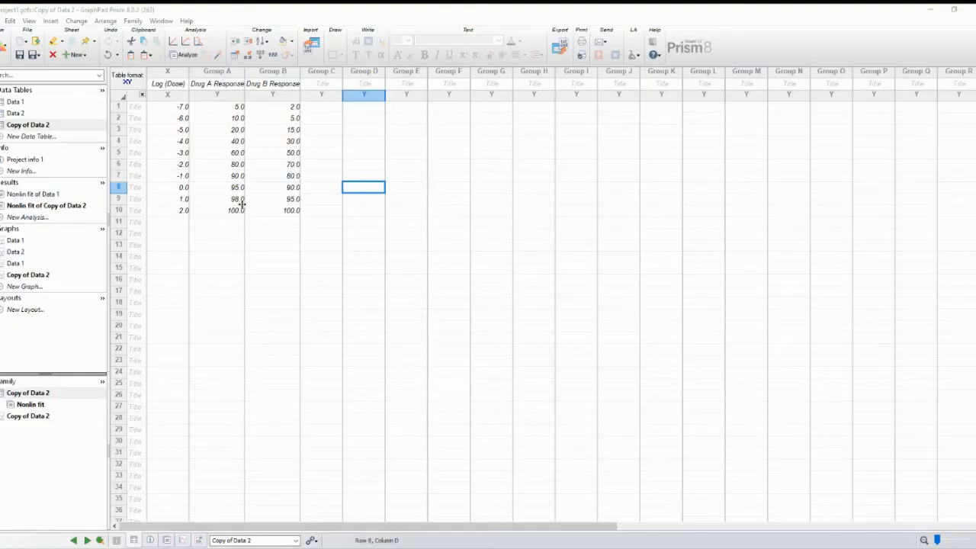
{"action": "mouse_move", "coordinate": [171, 73]}
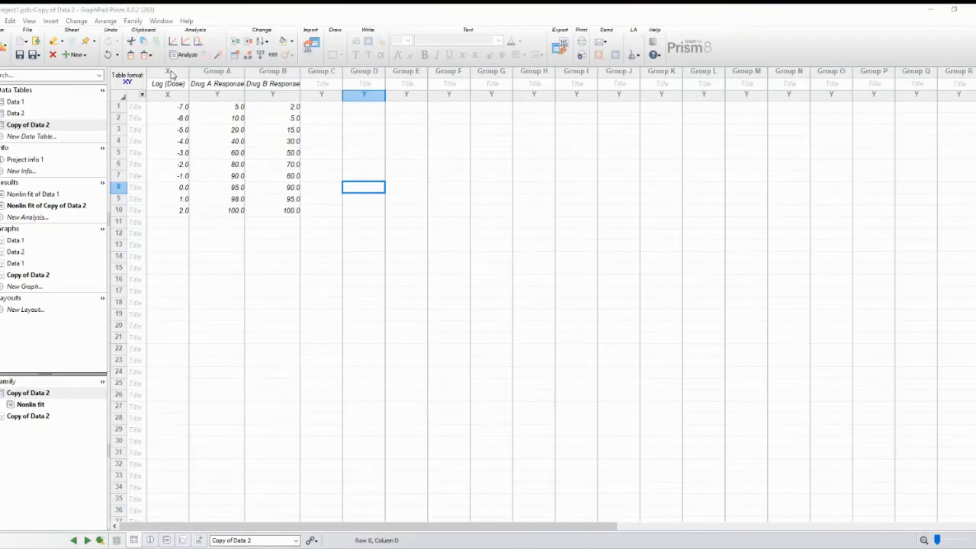
{"action": "mouse_move", "coordinate": [150, 128]}
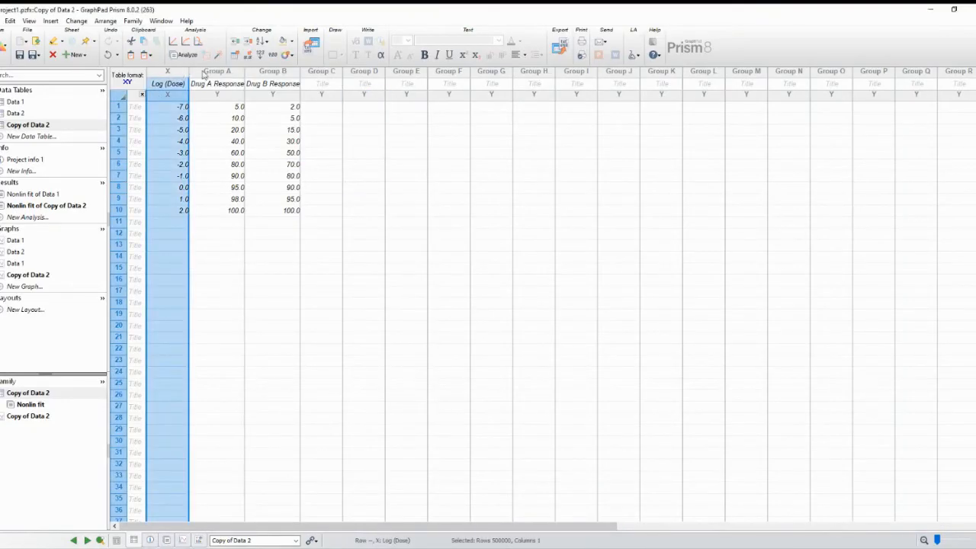
Run Nonlinear regression (curve fit) on the drug response table as a new results sheet
{"action": "left_click", "coordinate": [216, 83]}
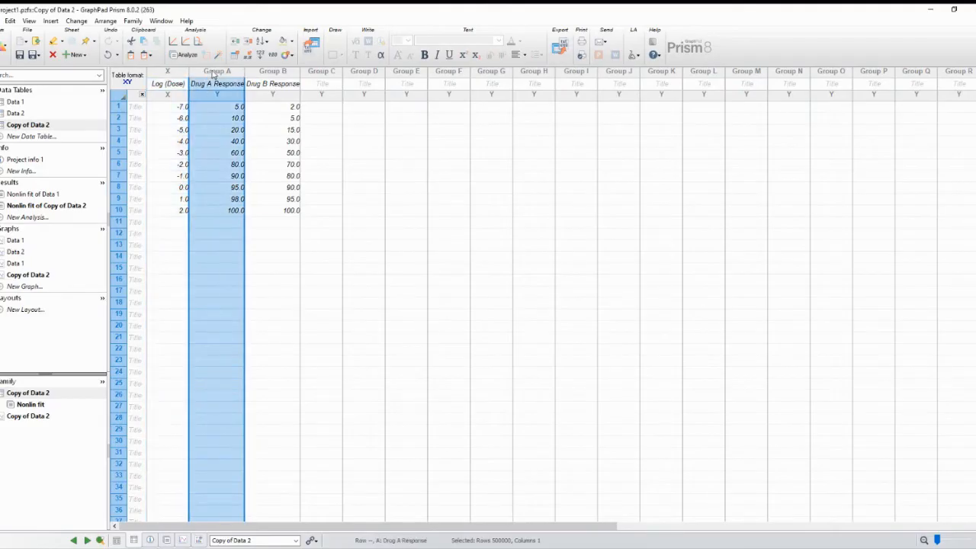
{"action": "left_click", "coordinate": [271, 71]}
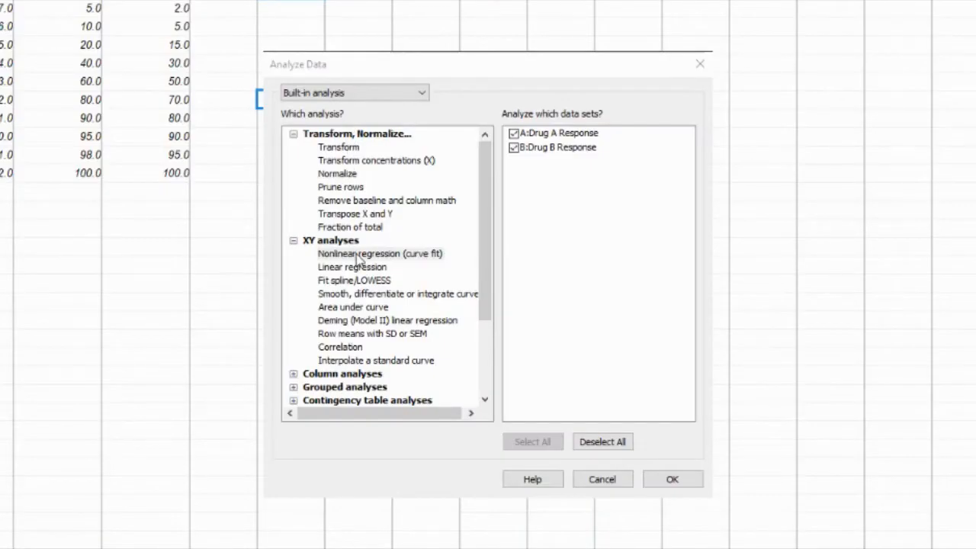
{"action": "left_click", "coordinate": [380, 253]}
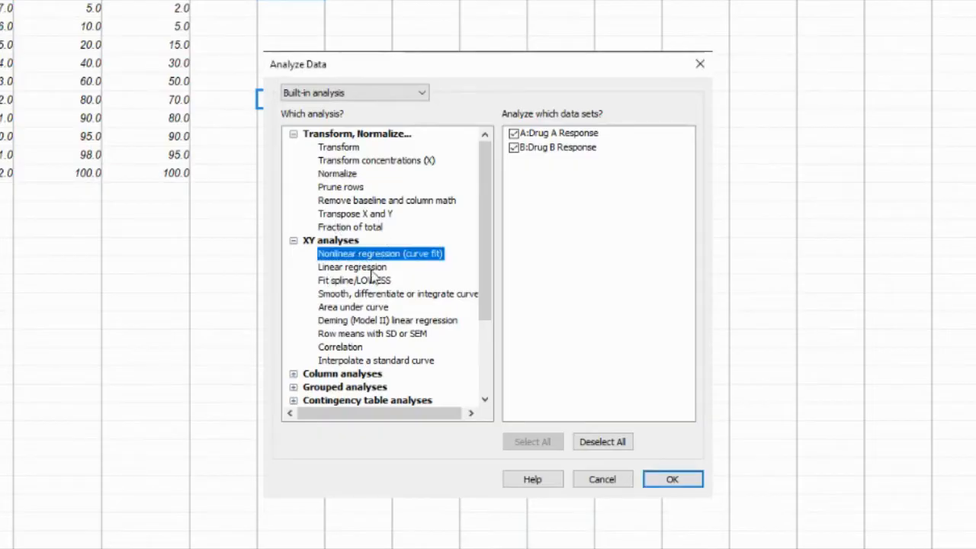
{"action": "mouse_move", "coordinate": [537, 391]}
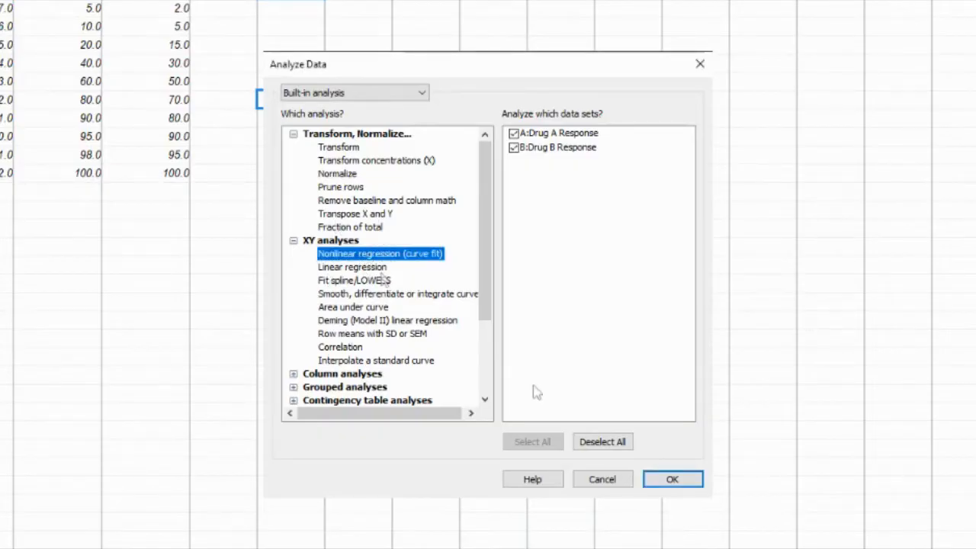
{"action": "left_click", "coordinate": [671, 479]}
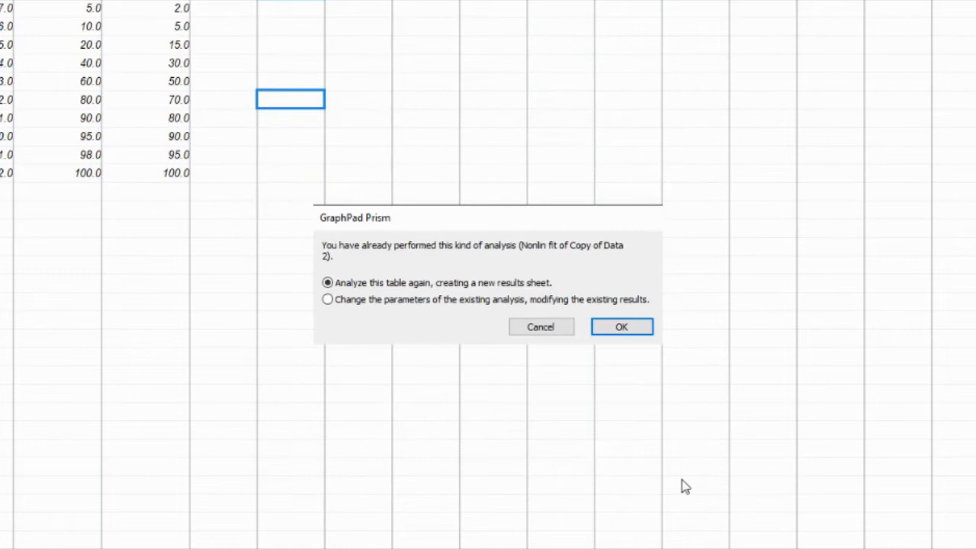
{"action": "mouse_move", "coordinate": [580, 344]}
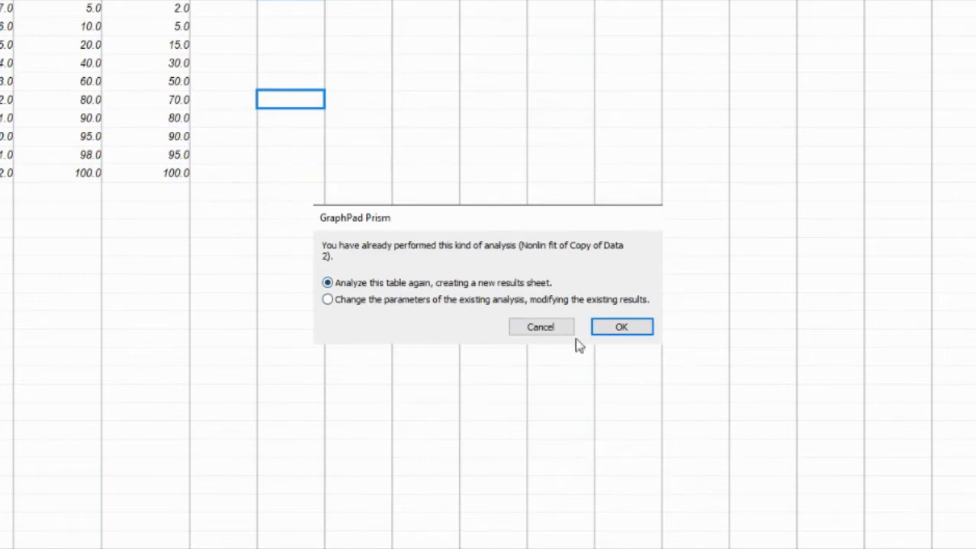
{"action": "left_click", "coordinate": [622, 326]}
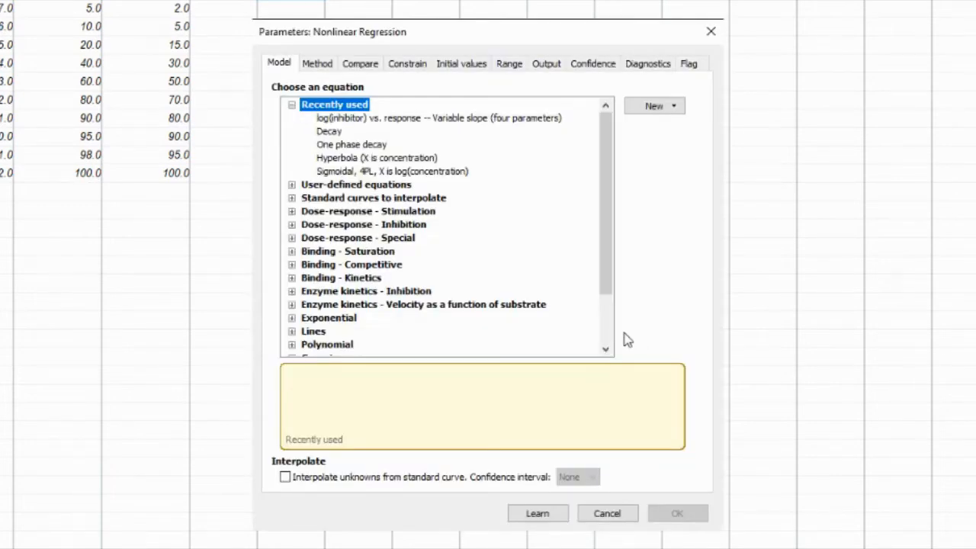
{"action": "mouse_move", "coordinate": [302, 226]}
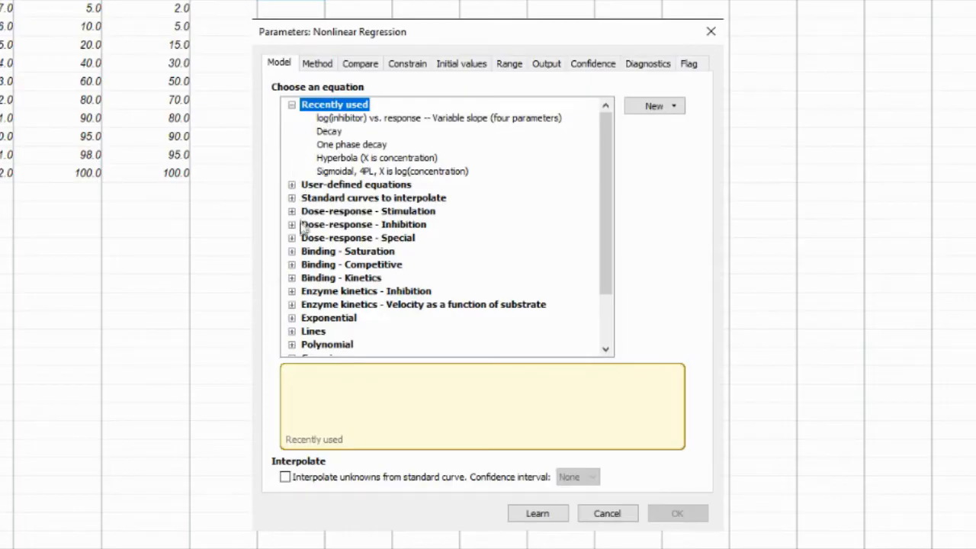
Fit log(inhibitor) vs. response -- Variable slope (four parameters) with Interpolate unknowns enabled
{"action": "left_click", "coordinate": [291, 224]}
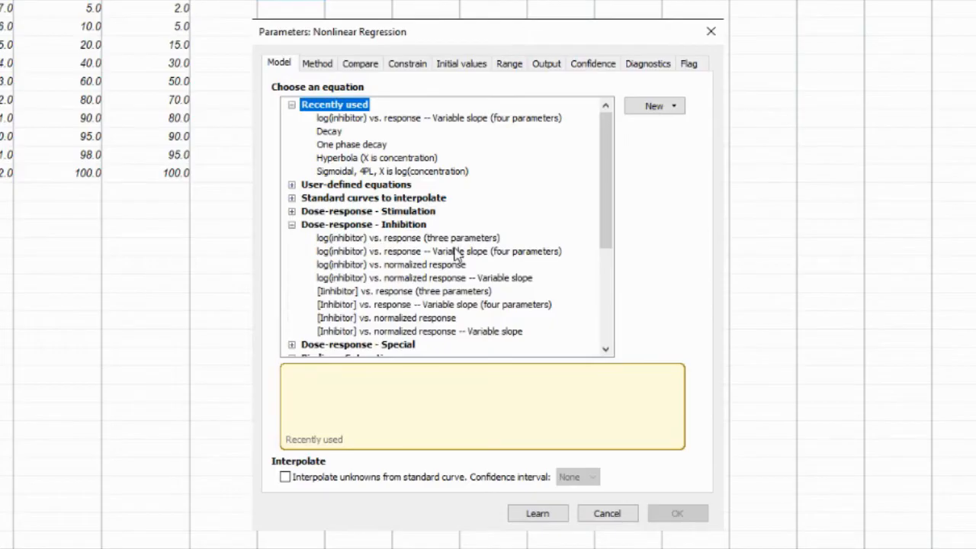
{"action": "left_click", "coordinate": [439, 250]}
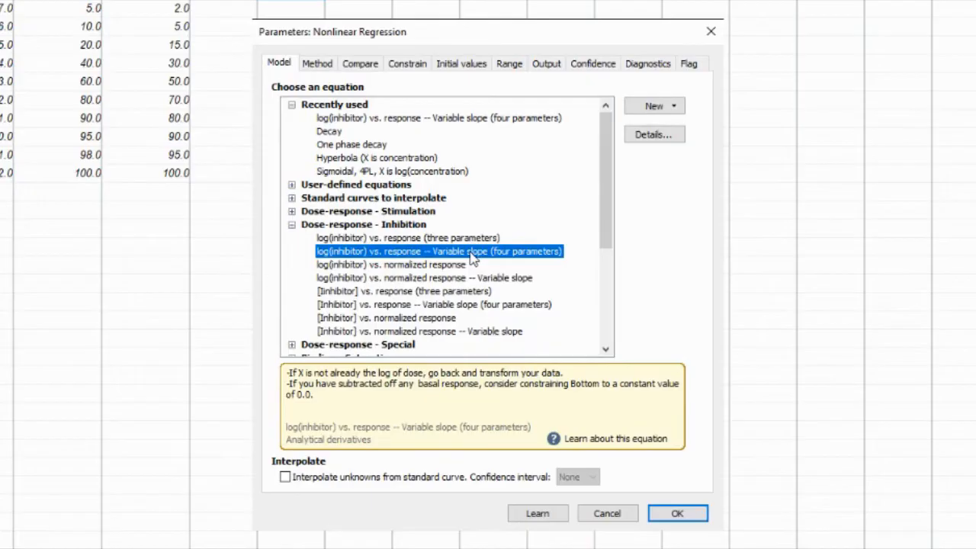
{"action": "mouse_move", "coordinate": [420, 385]}
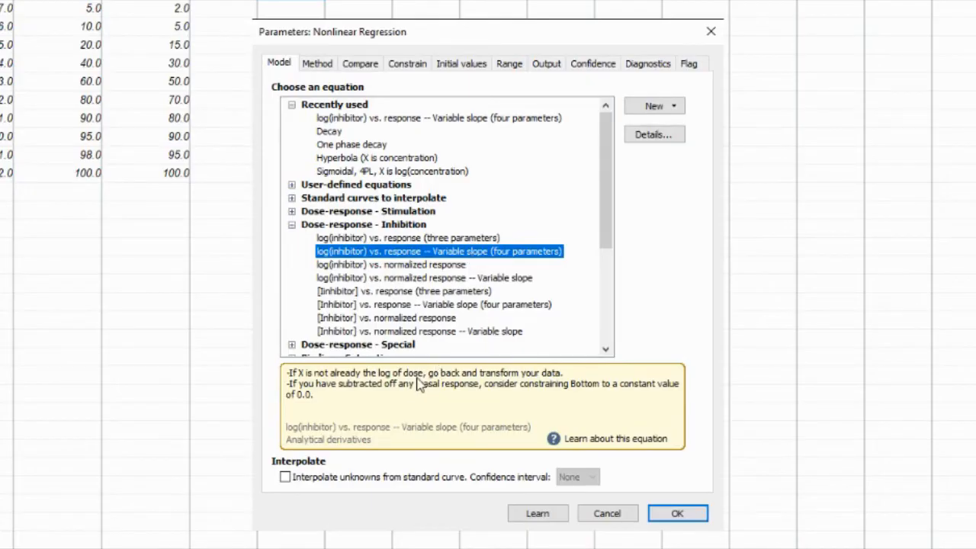
{"action": "mouse_move", "coordinate": [587, 394]}
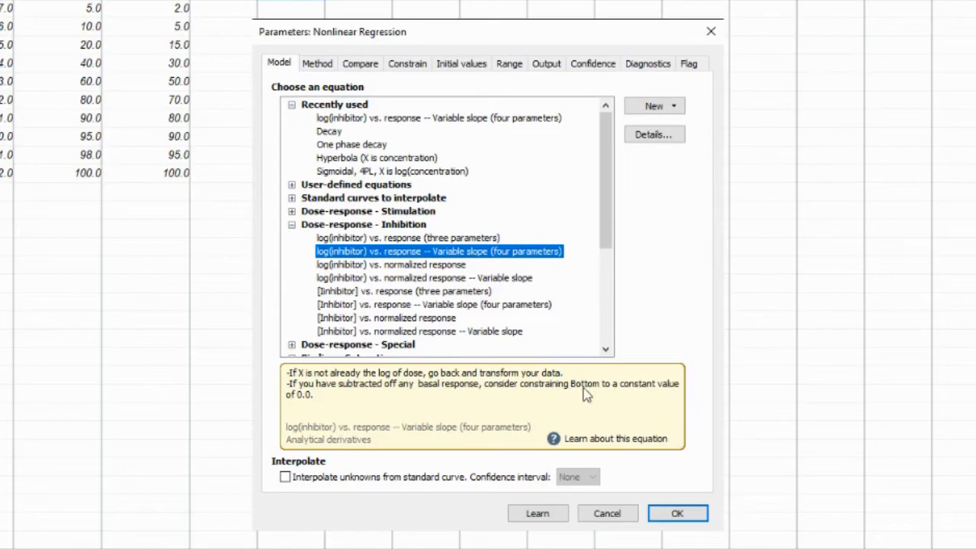
{"action": "mouse_move", "coordinate": [496, 424]}
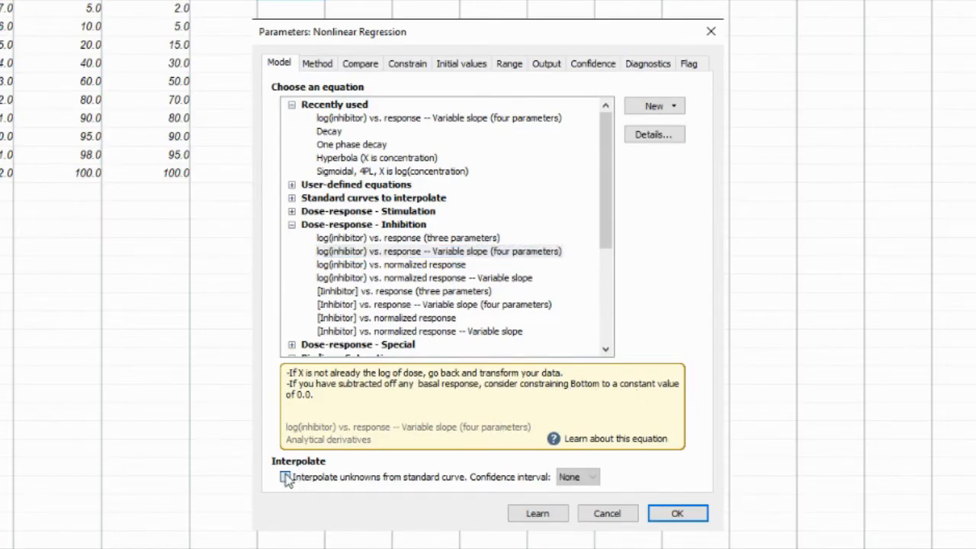
{"action": "left_click", "coordinate": [284, 476]}
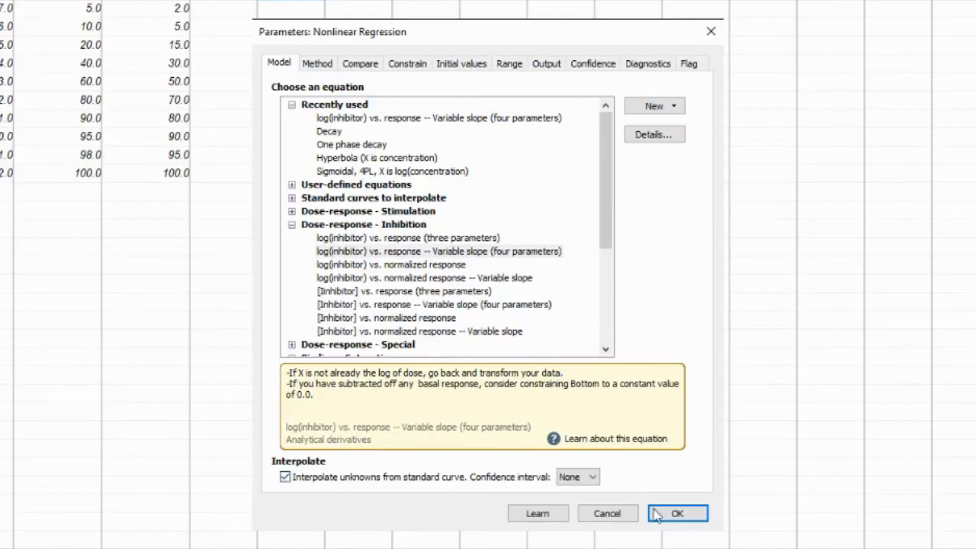
{"action": "left_click", "coordinate": [677, 513]}
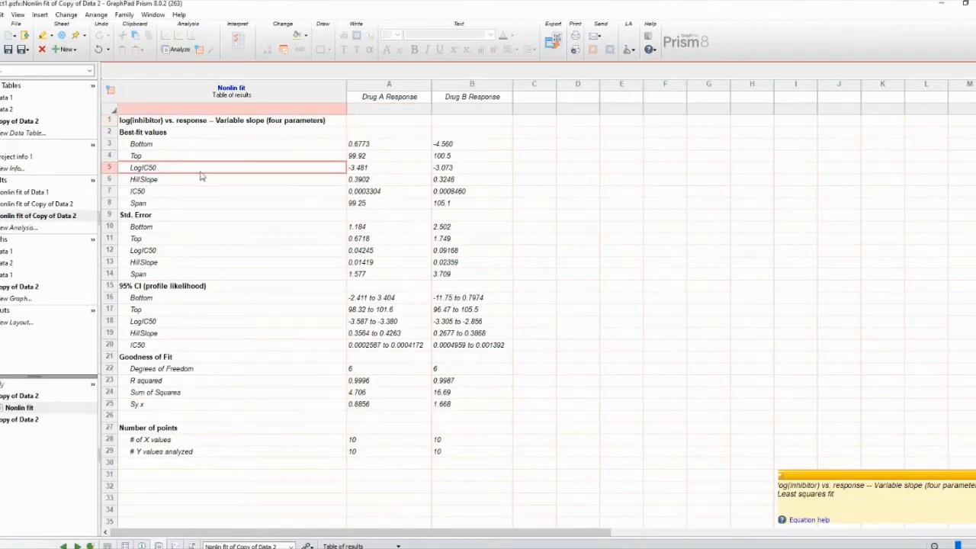
Review the LogIC50 and IC50 estimates for Drug A and Drug B in the results table
{"action": "left_click", "coordinate": [387, 167]}
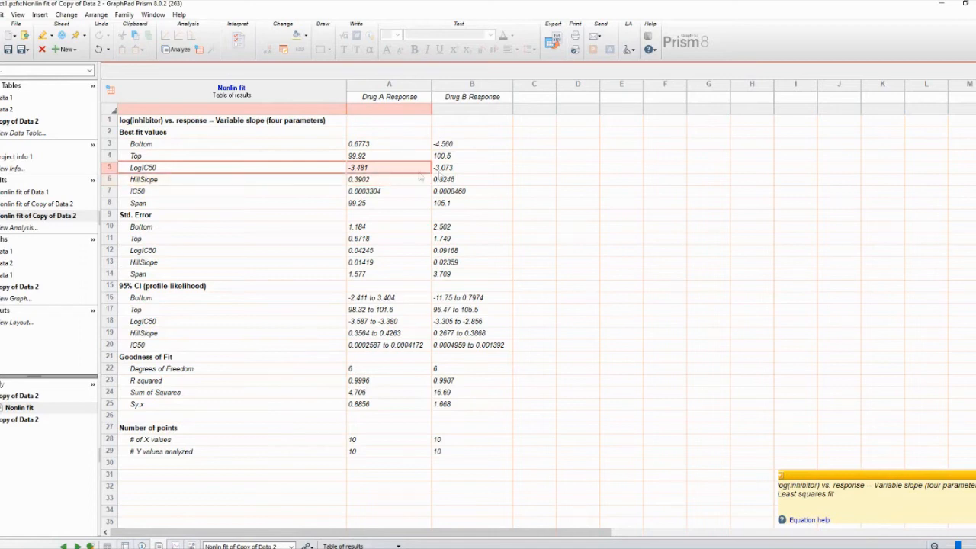
{"action": "left_click", "coordinate": [472, 166]}
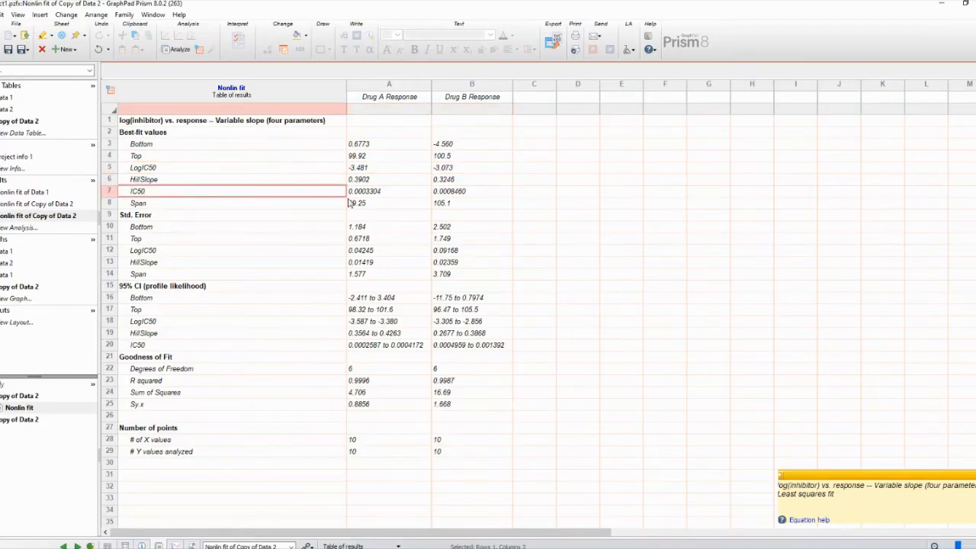
{"action": "left_click", "coordinate": [472, 191]}
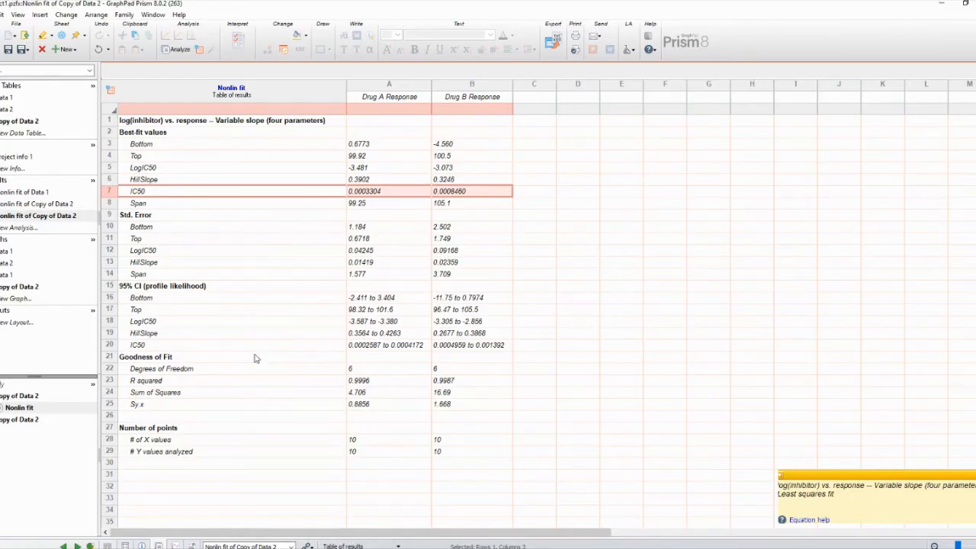
{"action": "mouse_move", "coordinate": [214, 342]}
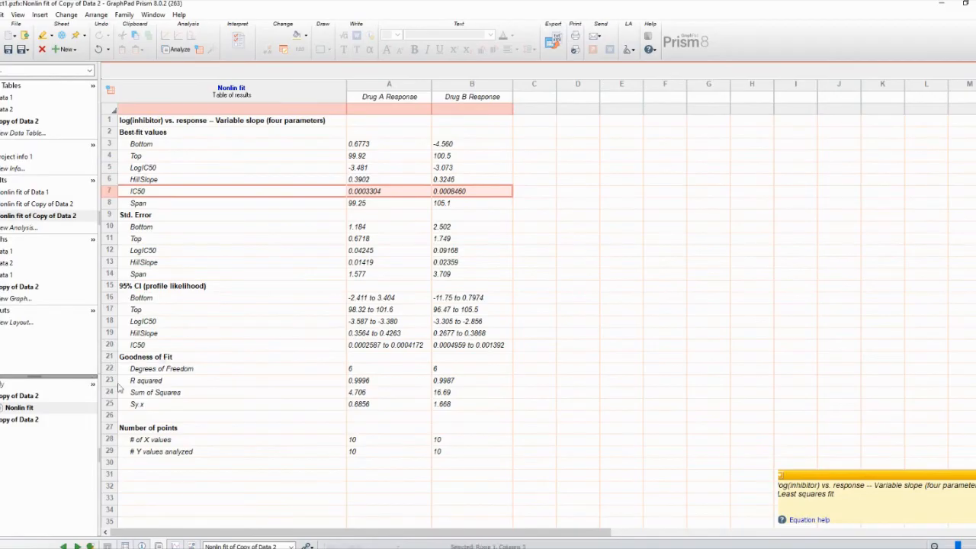
Show the Copy of Data 2 graph with both drugs' fitted dose-response curves
{"action": "left_click", "coordinate": [30, 419]}
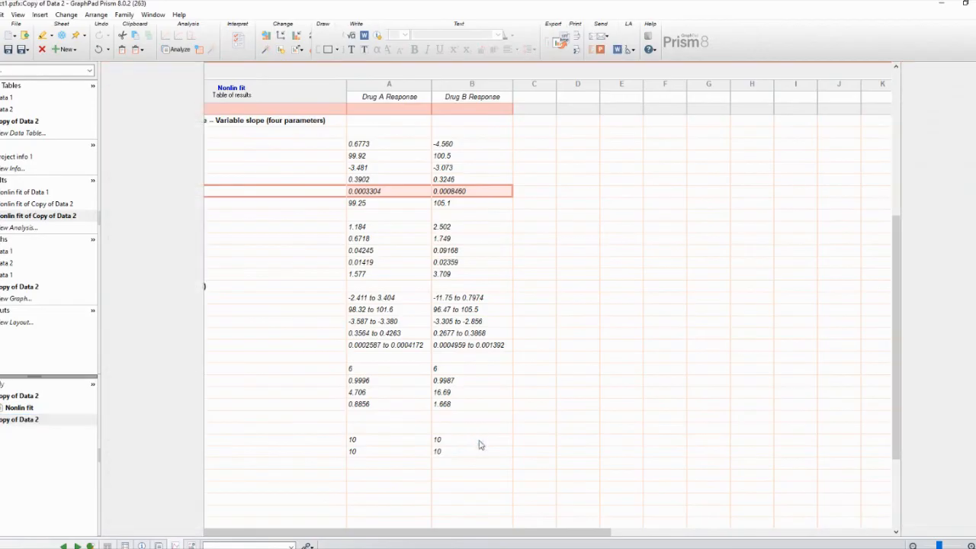
{"action": "left_click", "coordinate": [18, 419]}
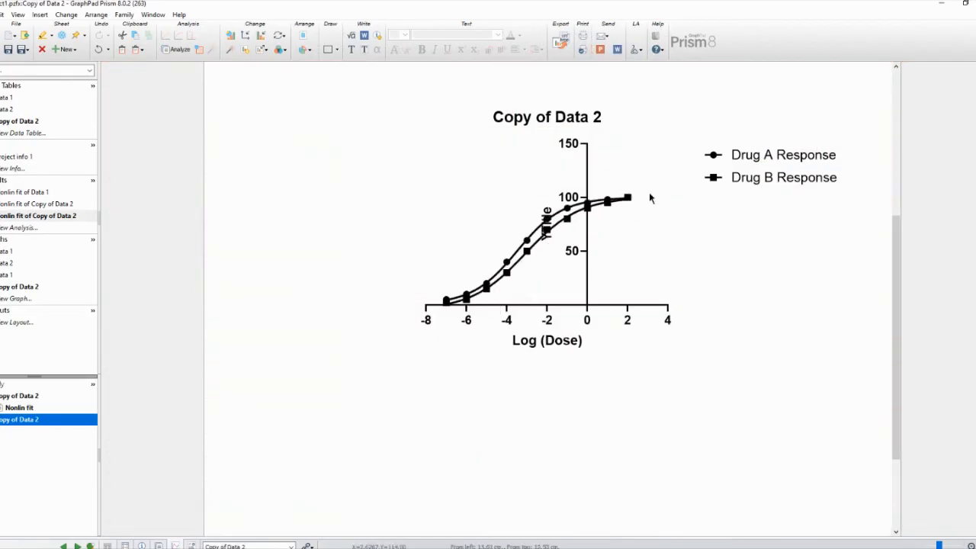
{"action": "mouse_move", "coordinate": [610, 178]}
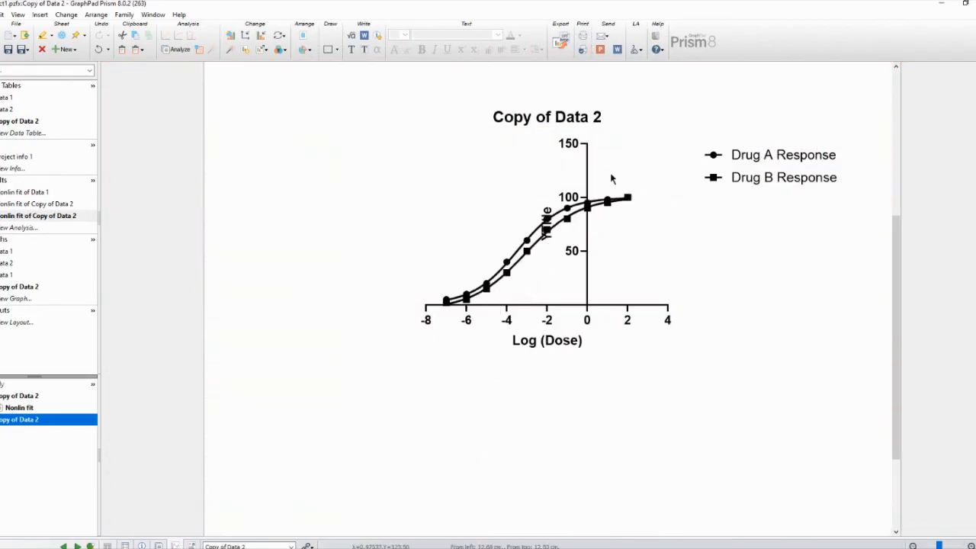